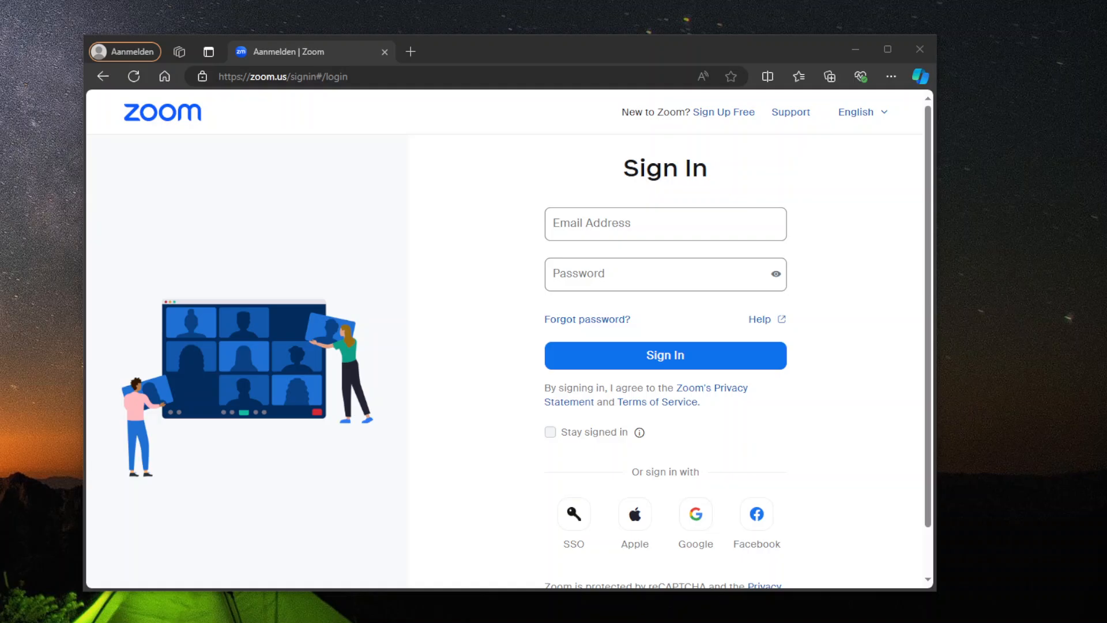
mouse_move(1028, 341)
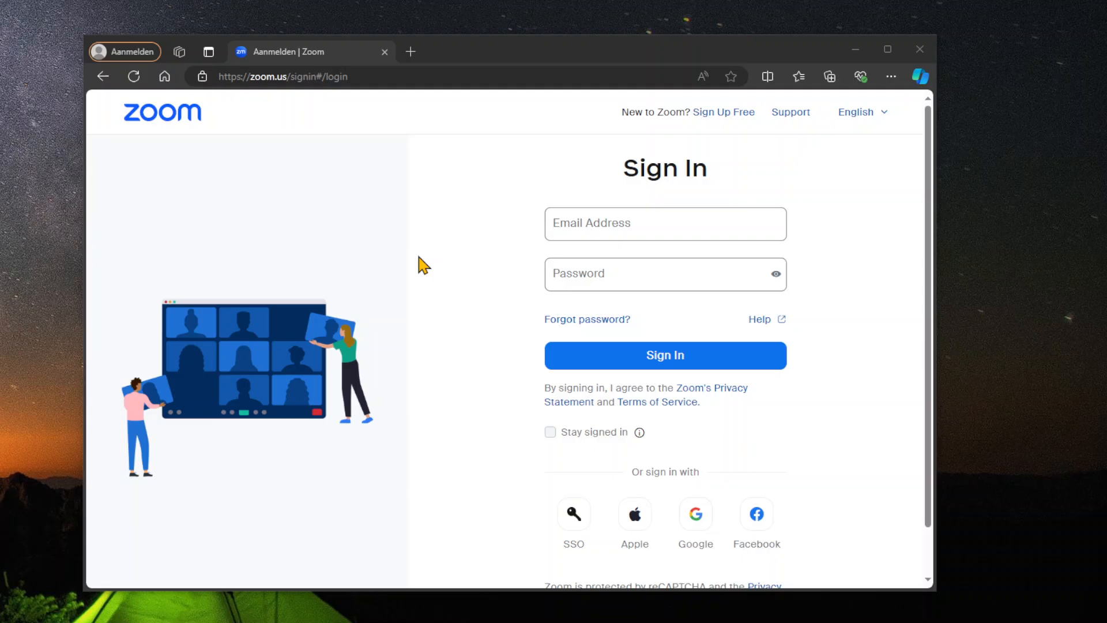
mouse_move(431, 274)
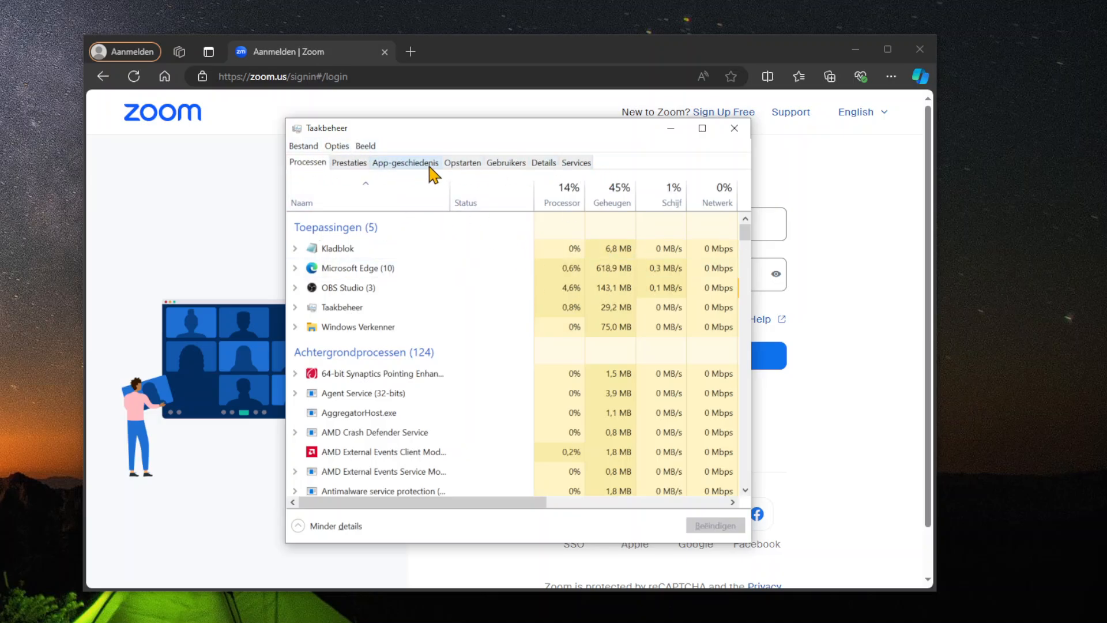
Show the Startup tab and scroll down to Microsoft Teams classic.
left_click(463, 162)
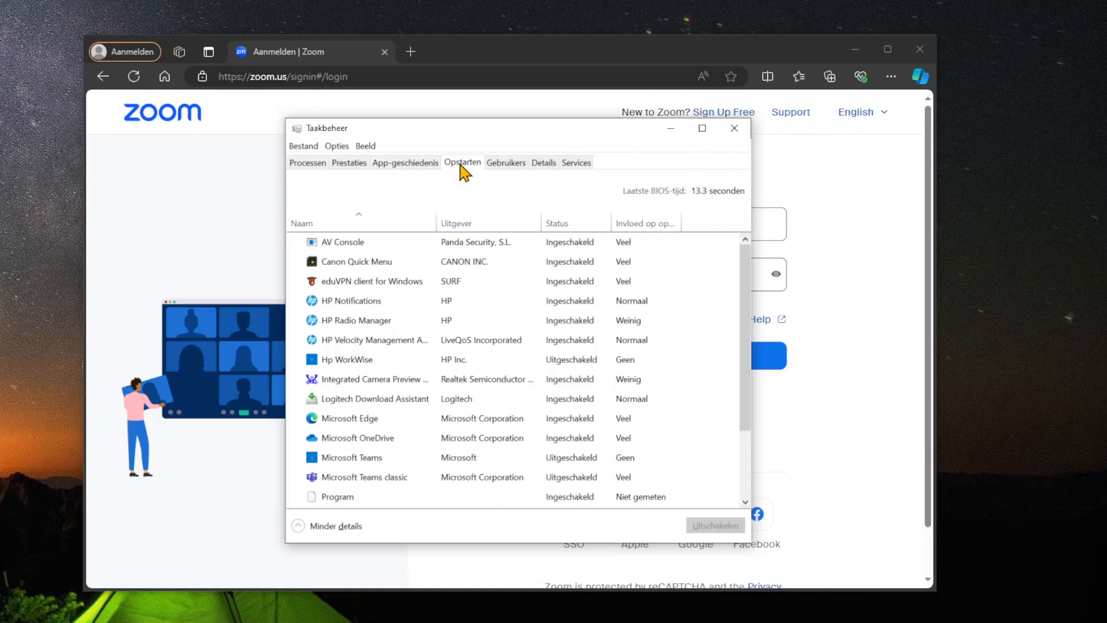
mouse_move(751, 263)
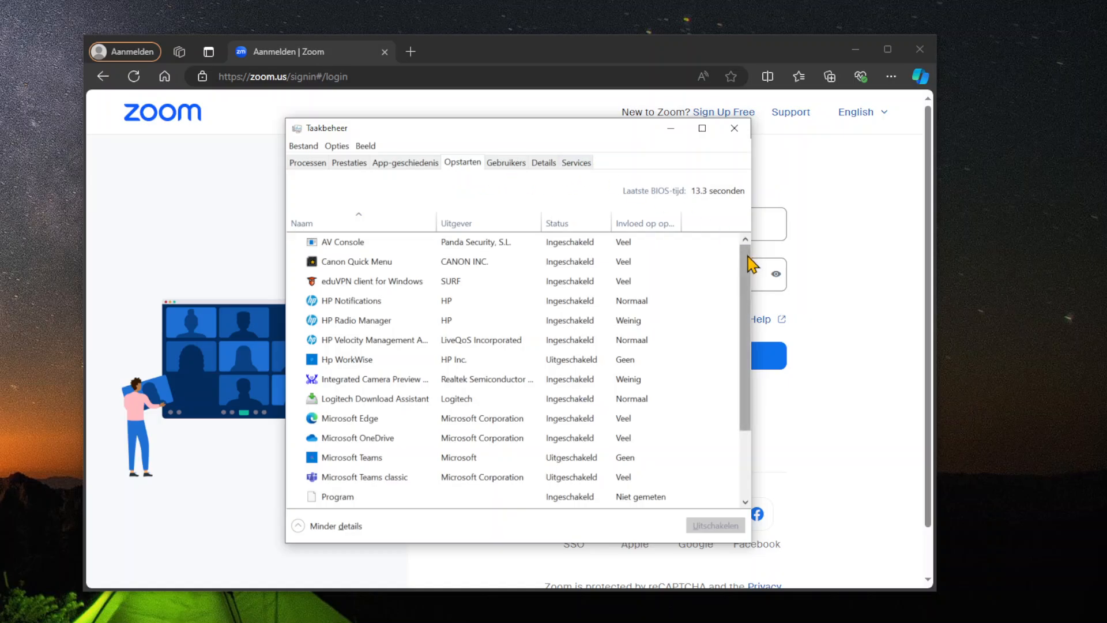
scroll("down", 3)
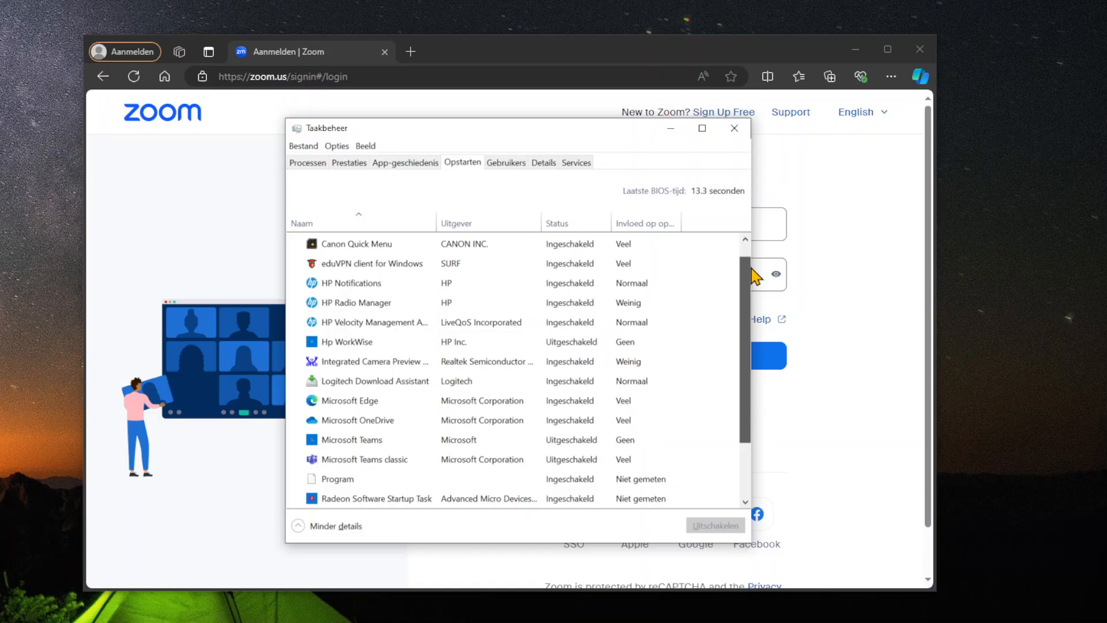
scroll("down", 3)
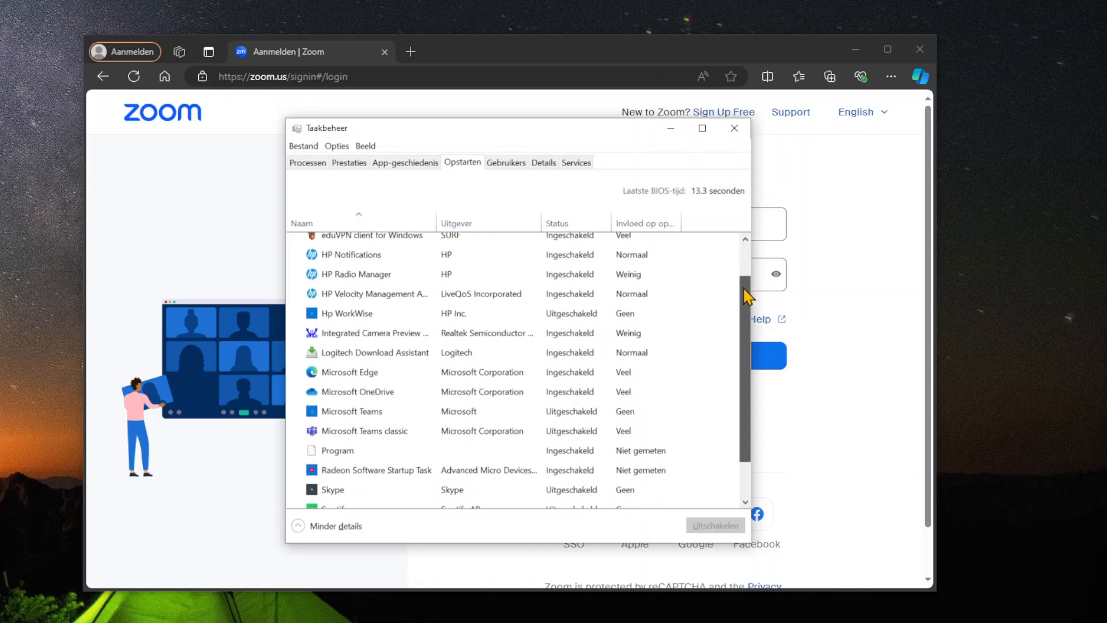
scroll("down", 3)
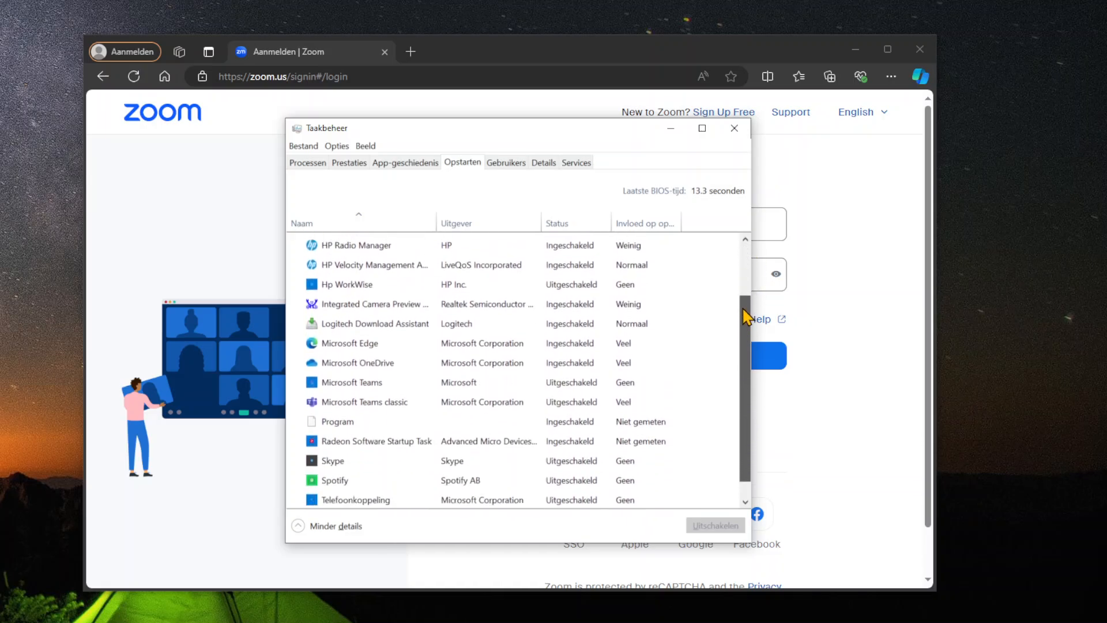
scroll("down", 3)
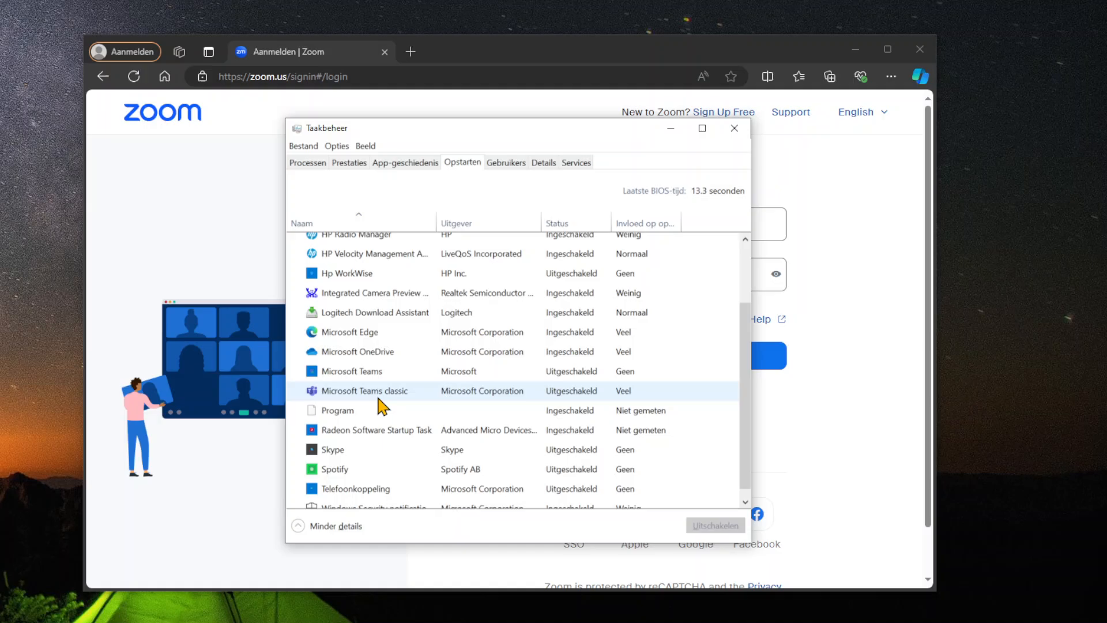
Check Microsoft Teams classic's startup status is Disabled, then close Task Manager.
right_click(365, 391)
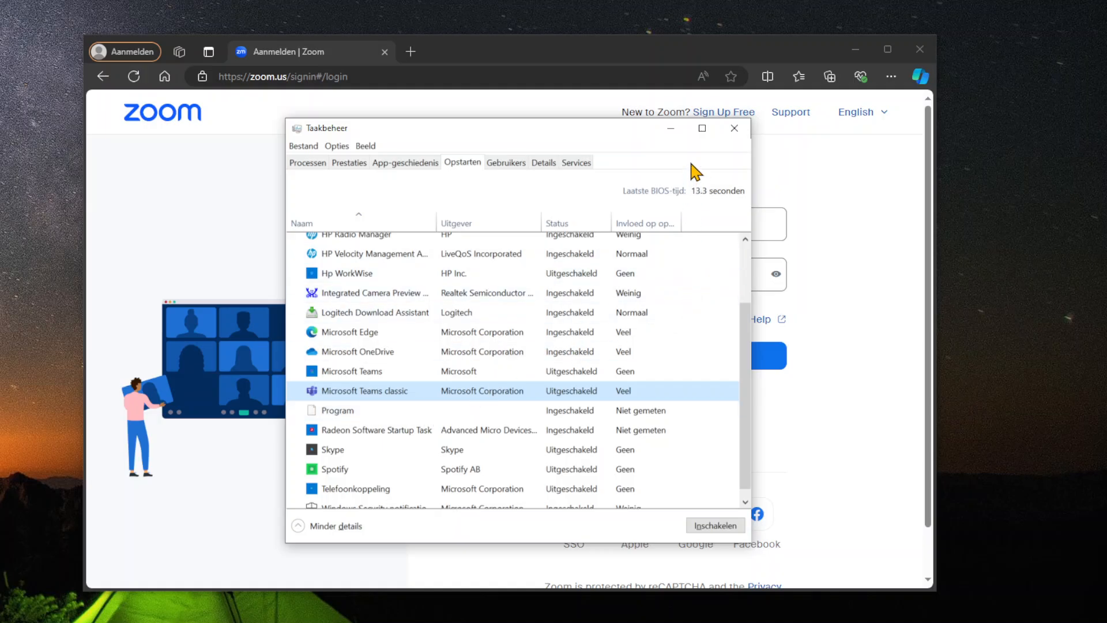
left_click(733, 128)
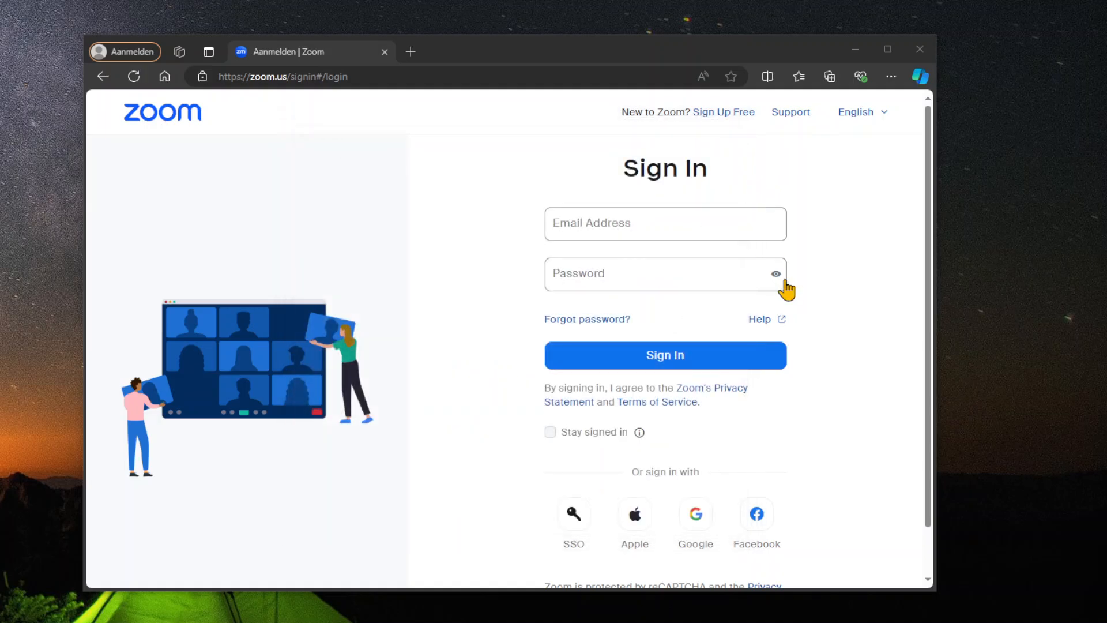